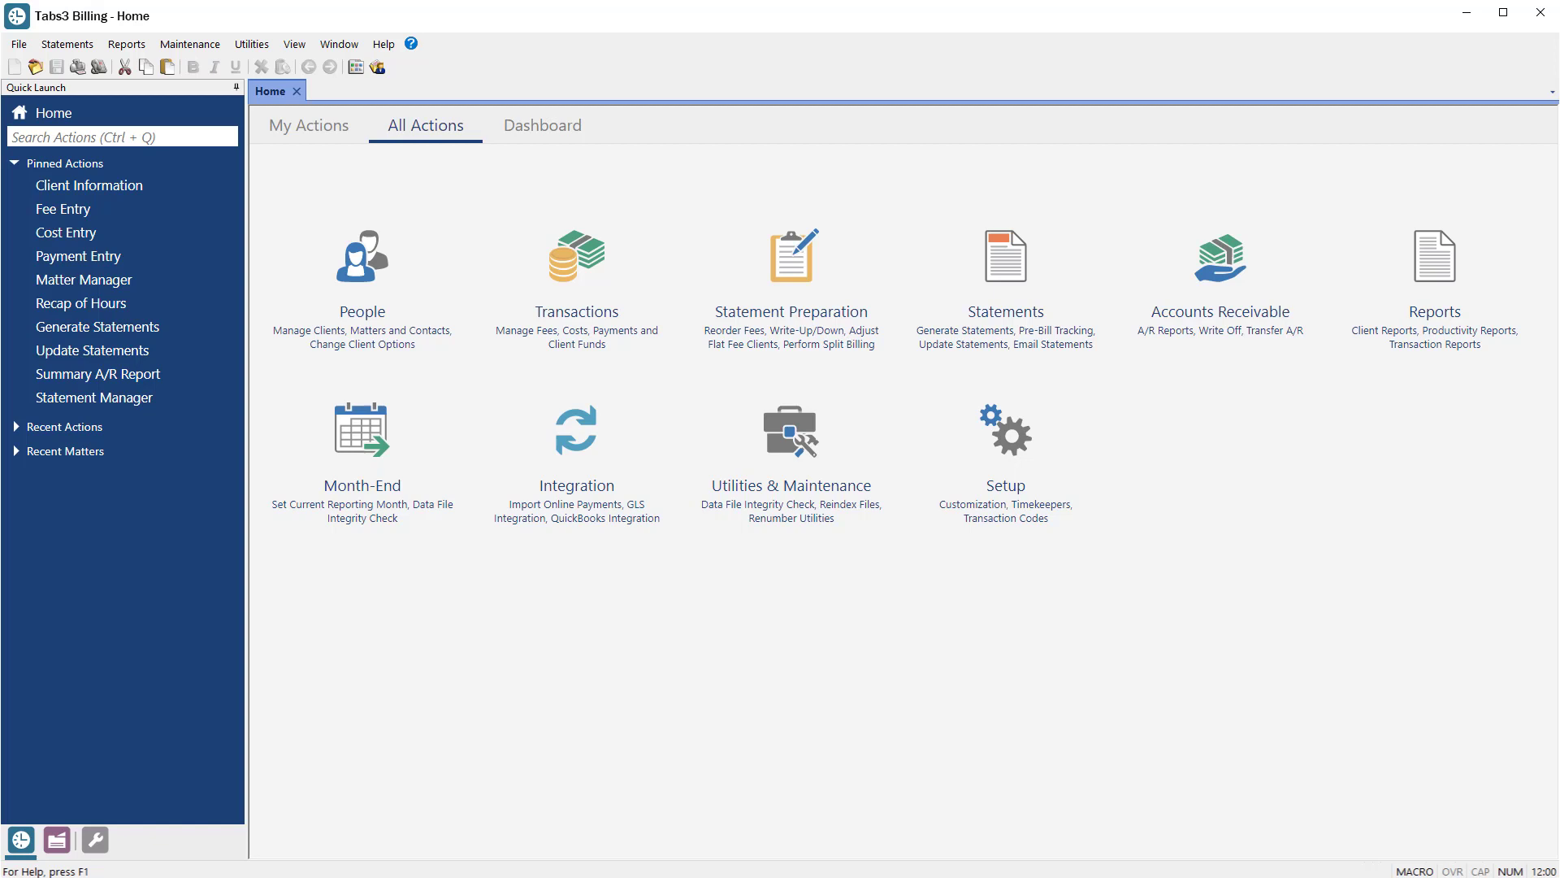
mouse_move(477, 386)
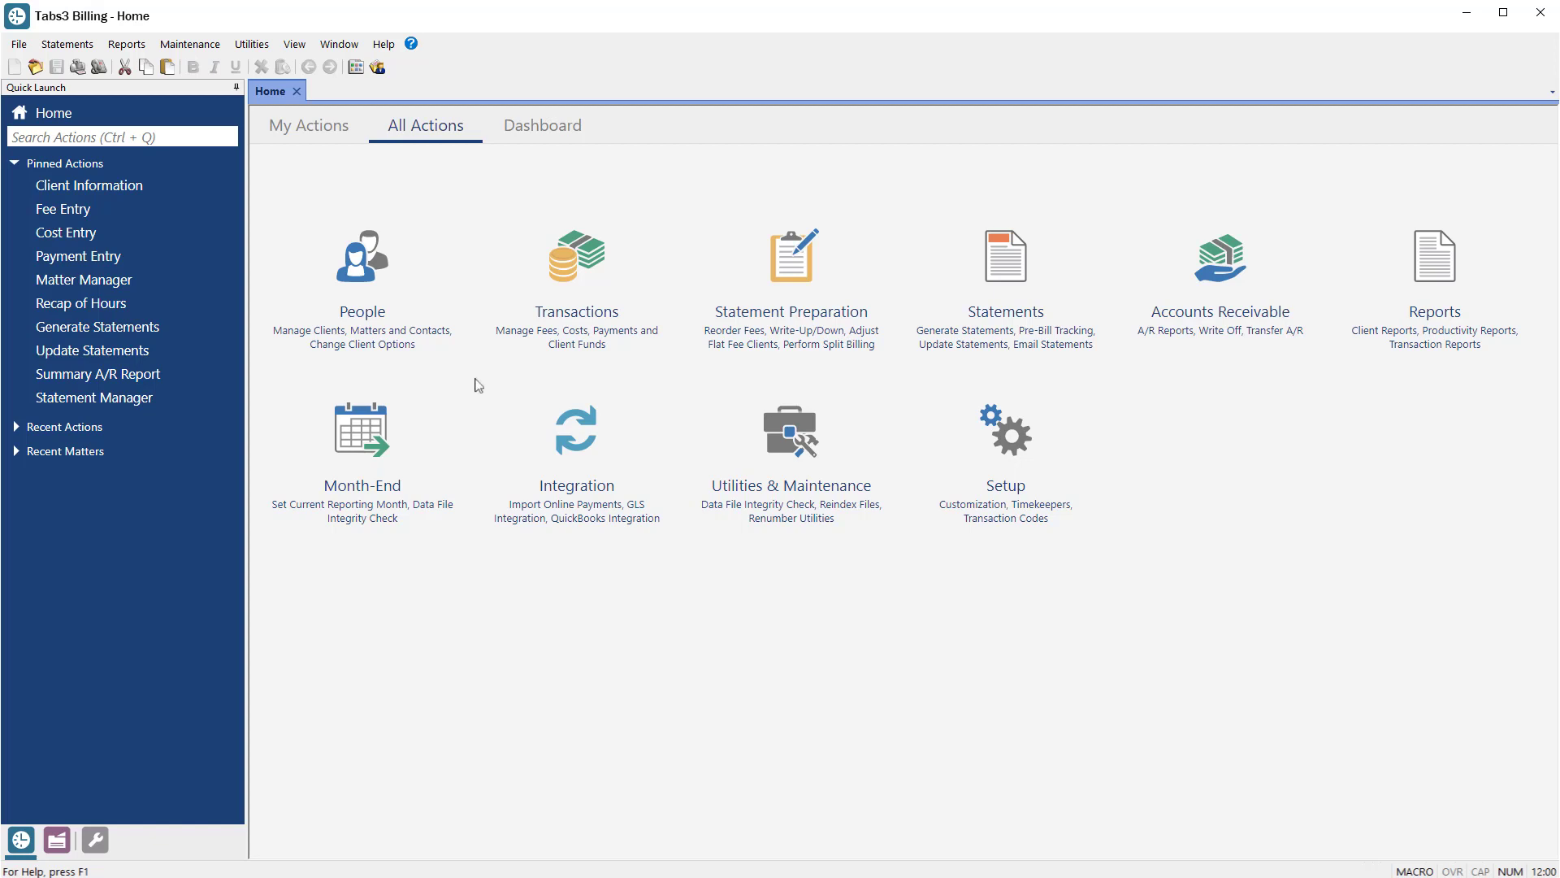
- Search Quick Launch for "Clients" to list matching actions like Client Information and Clients
type("Clients")
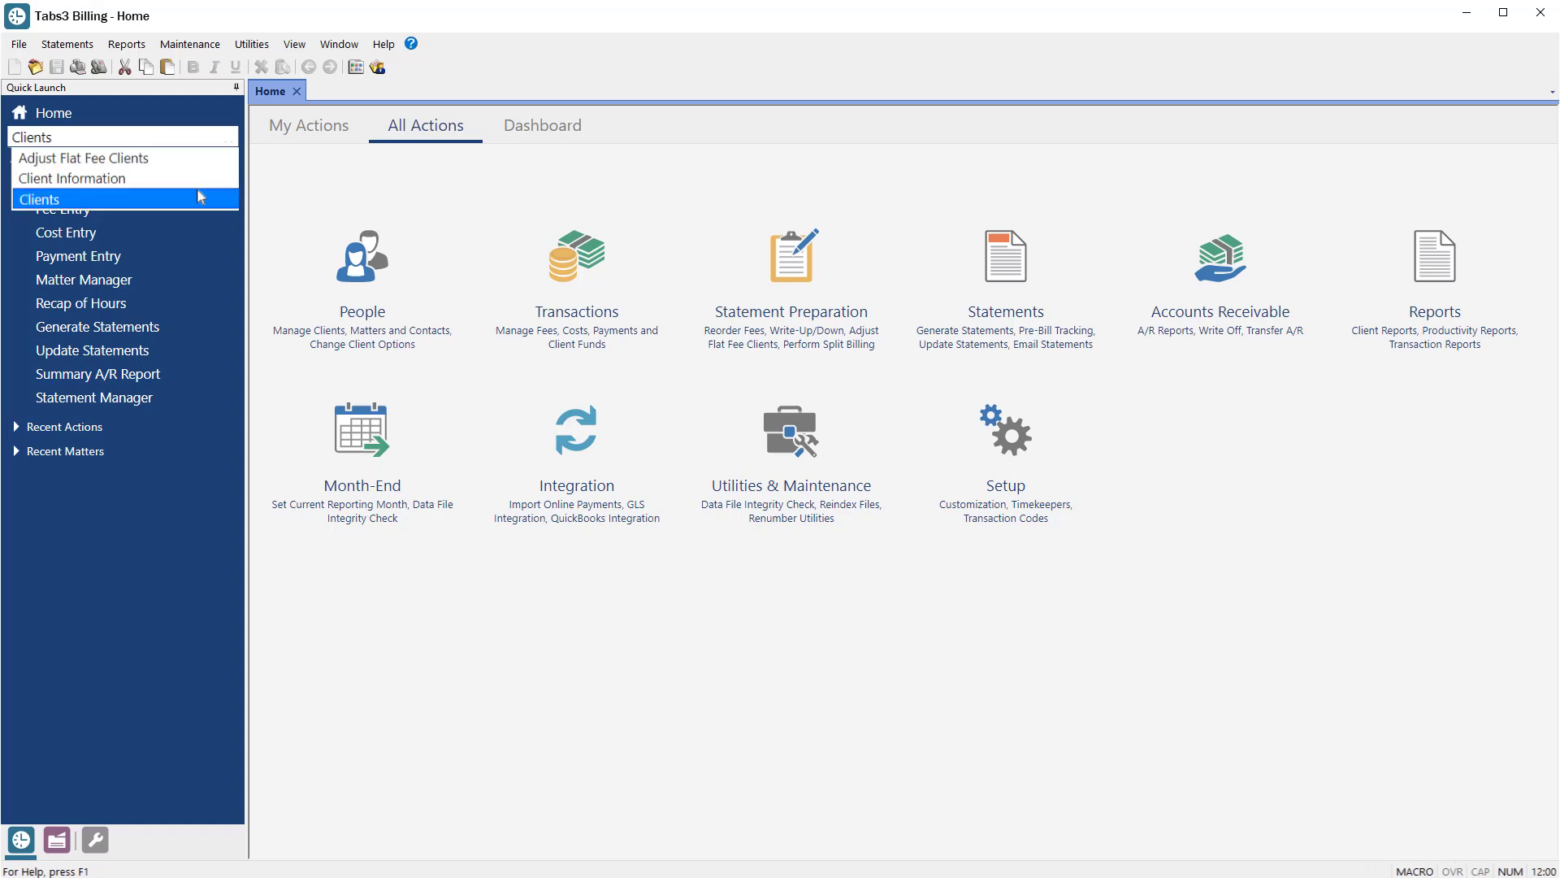
- Open the Clients list from the search results, showing the MLJ Clients QuickView
left_click(41, 199)
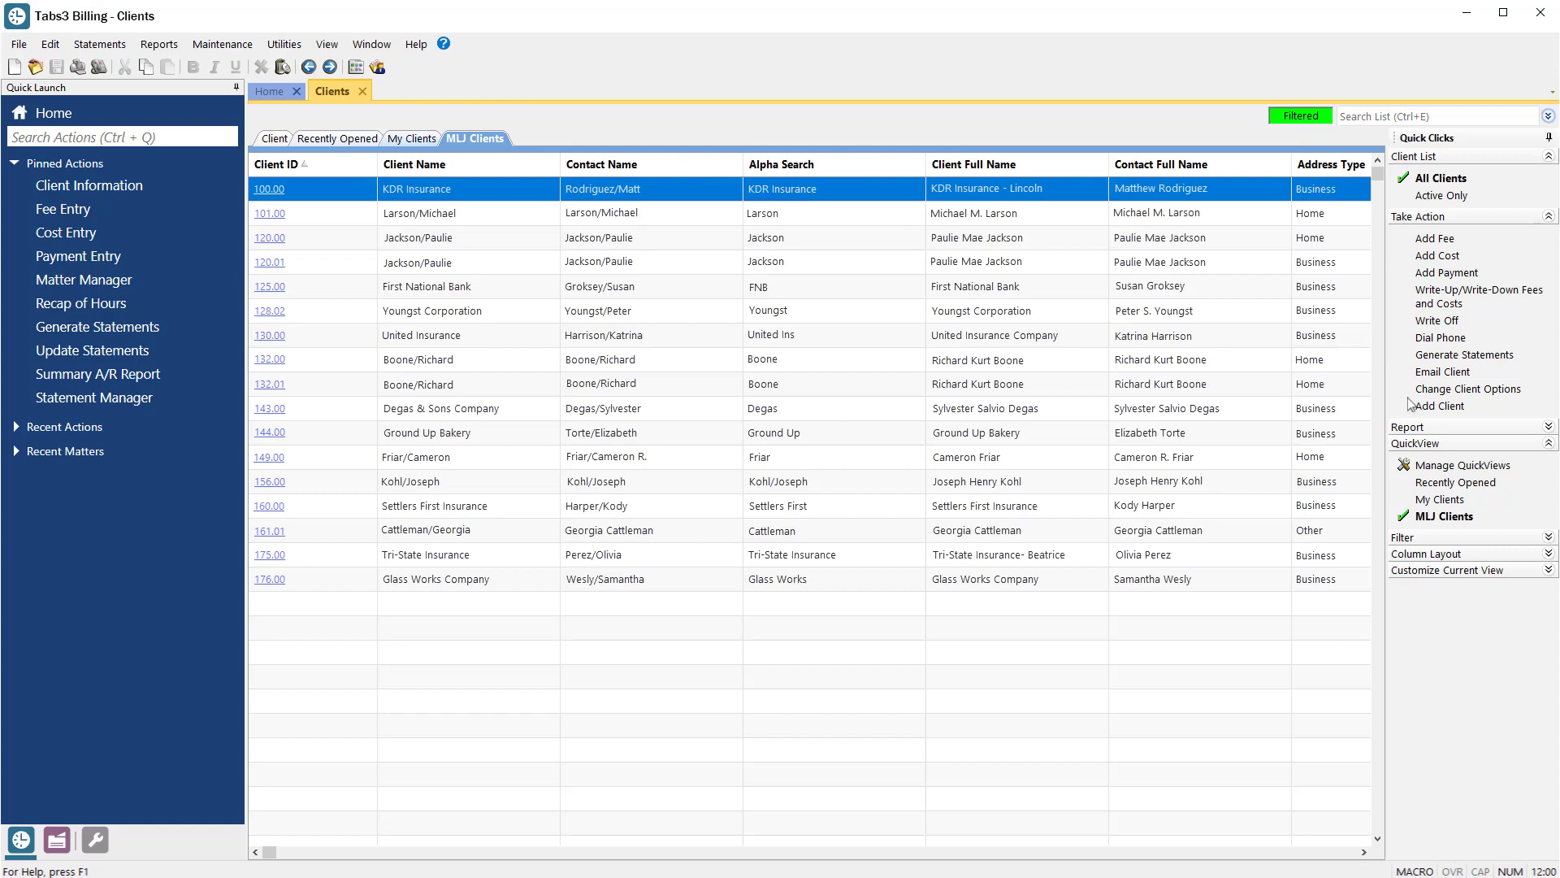
left_click(1442, 406)
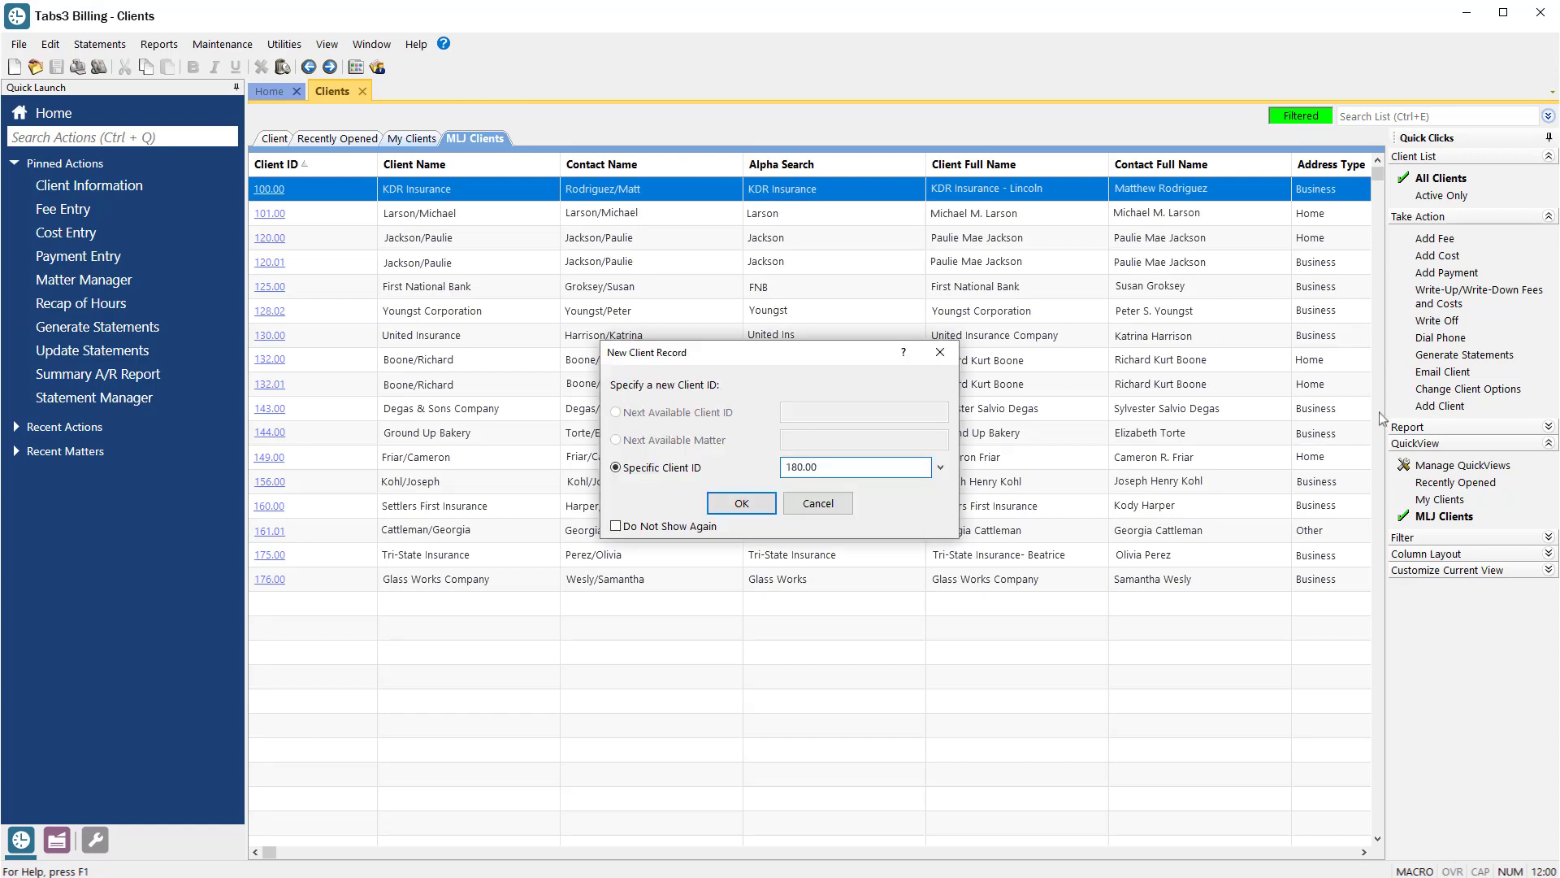
left_click(740, 502)
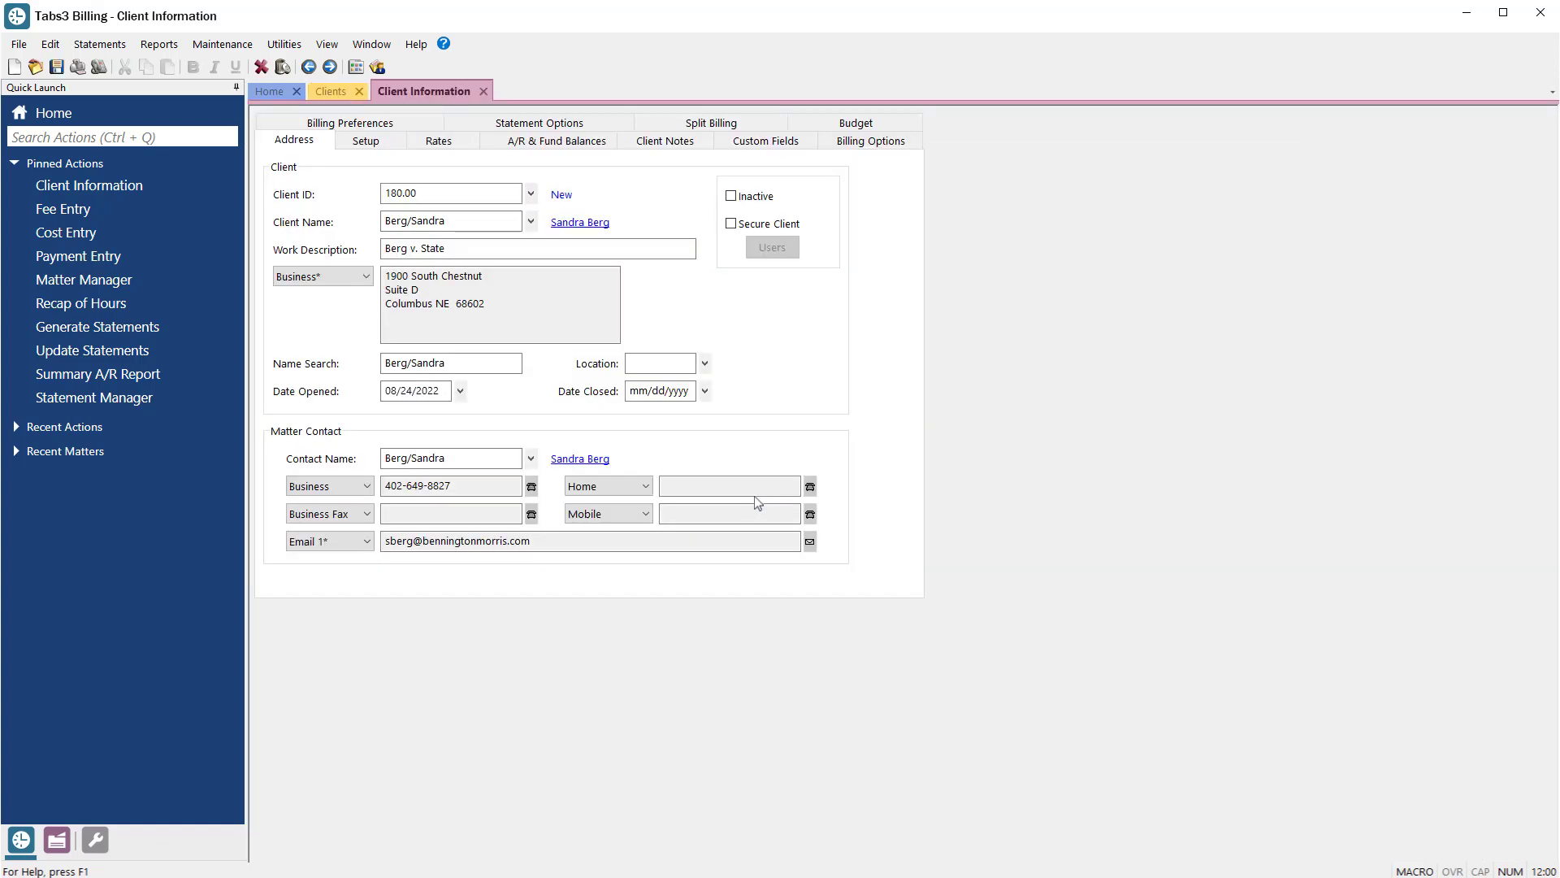
mouse_move(443, 309)
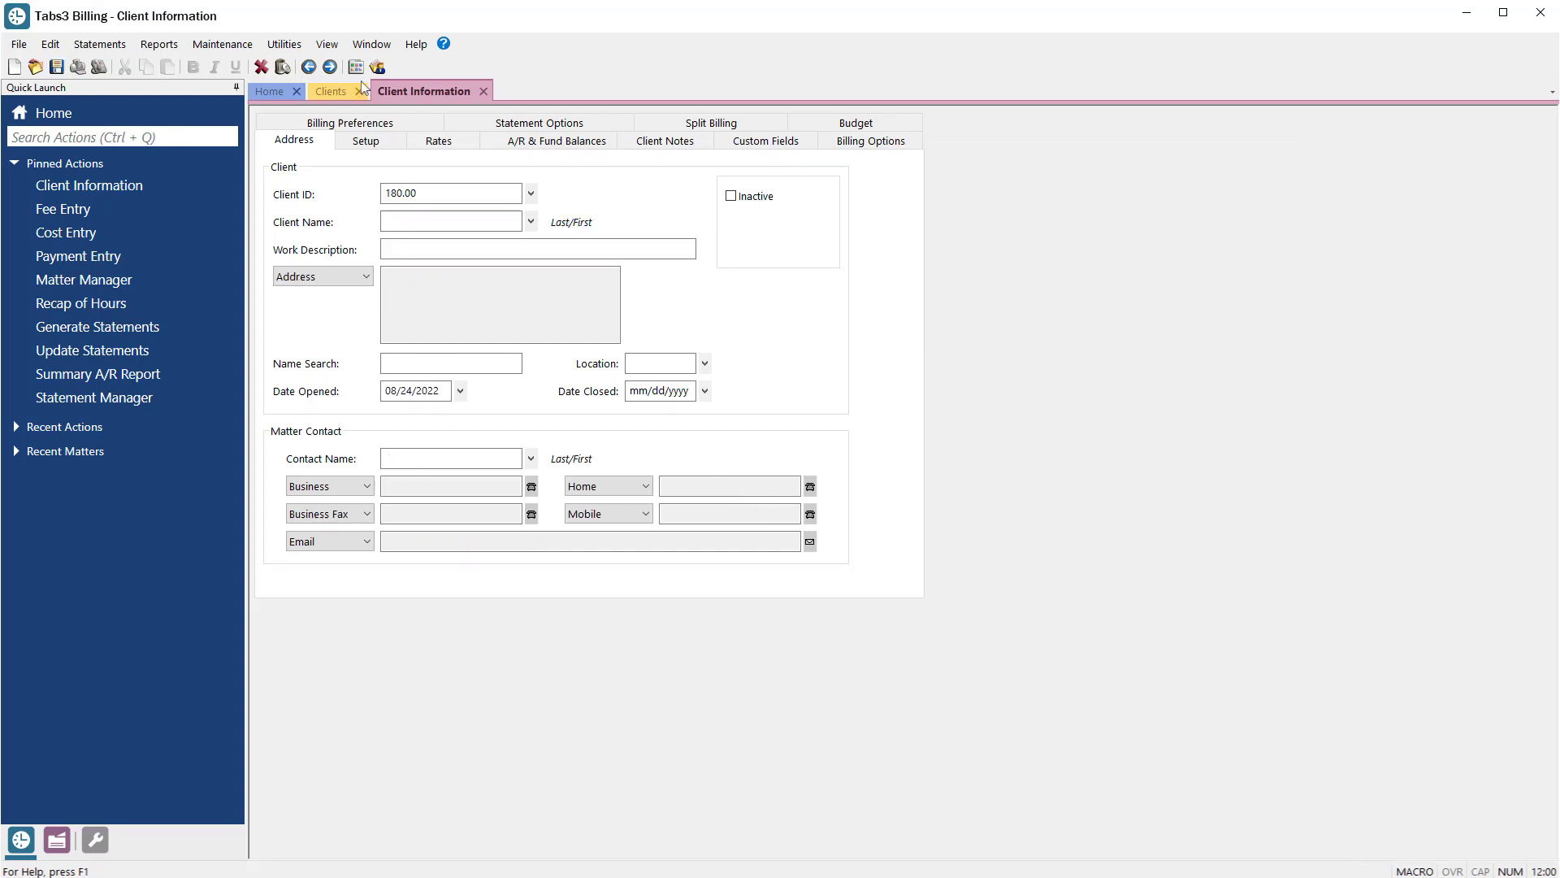
left_click(333, 91)
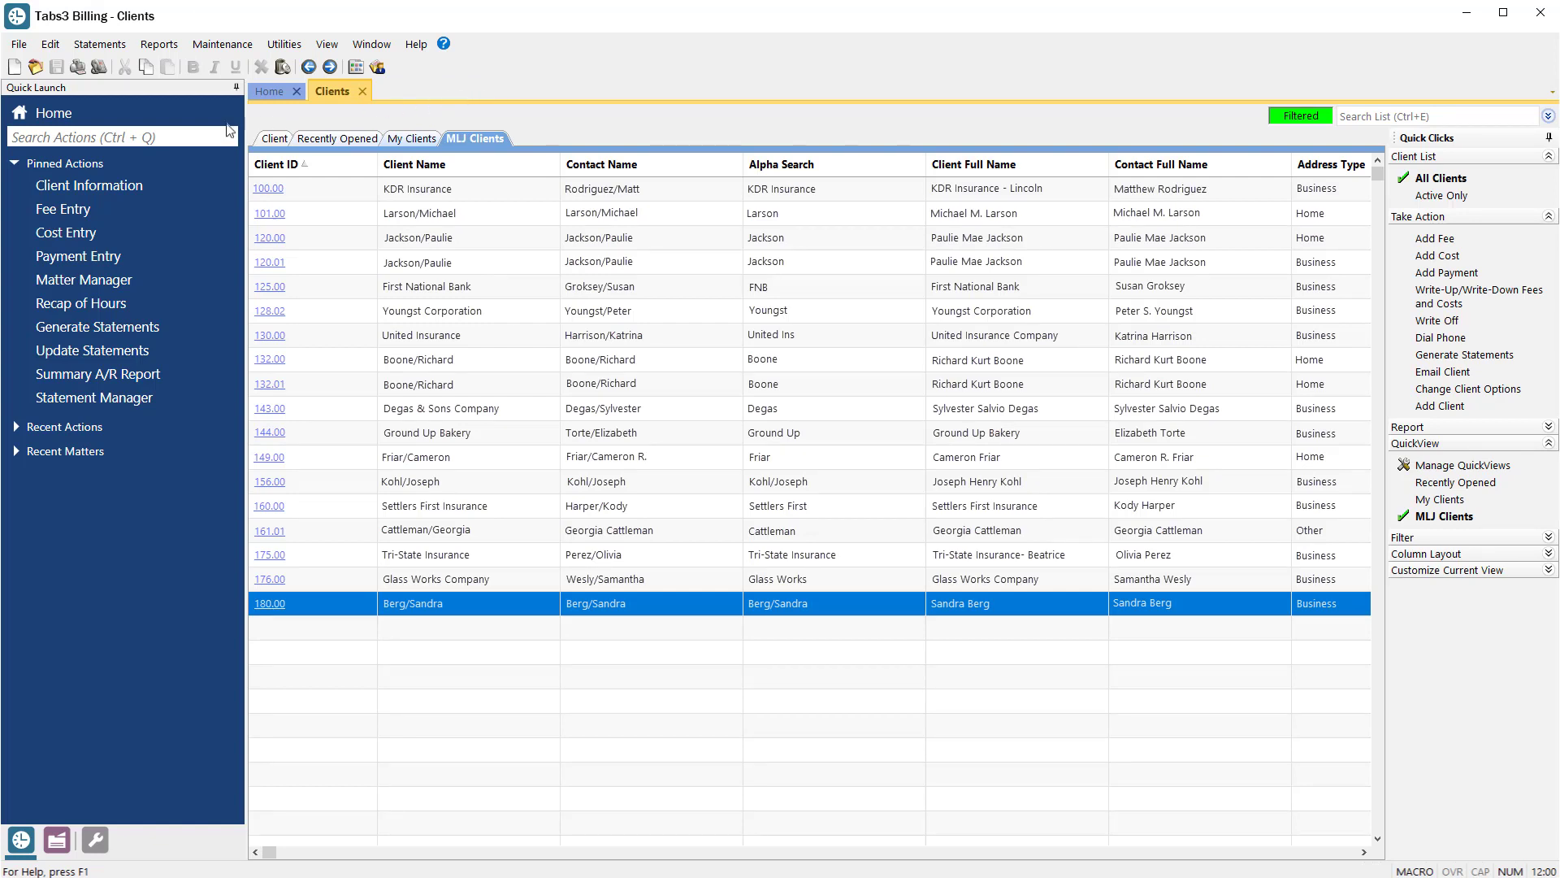
- Search Quick Launch for "Fees" and open the Fees list in KAD Weekly view
type("Fees")
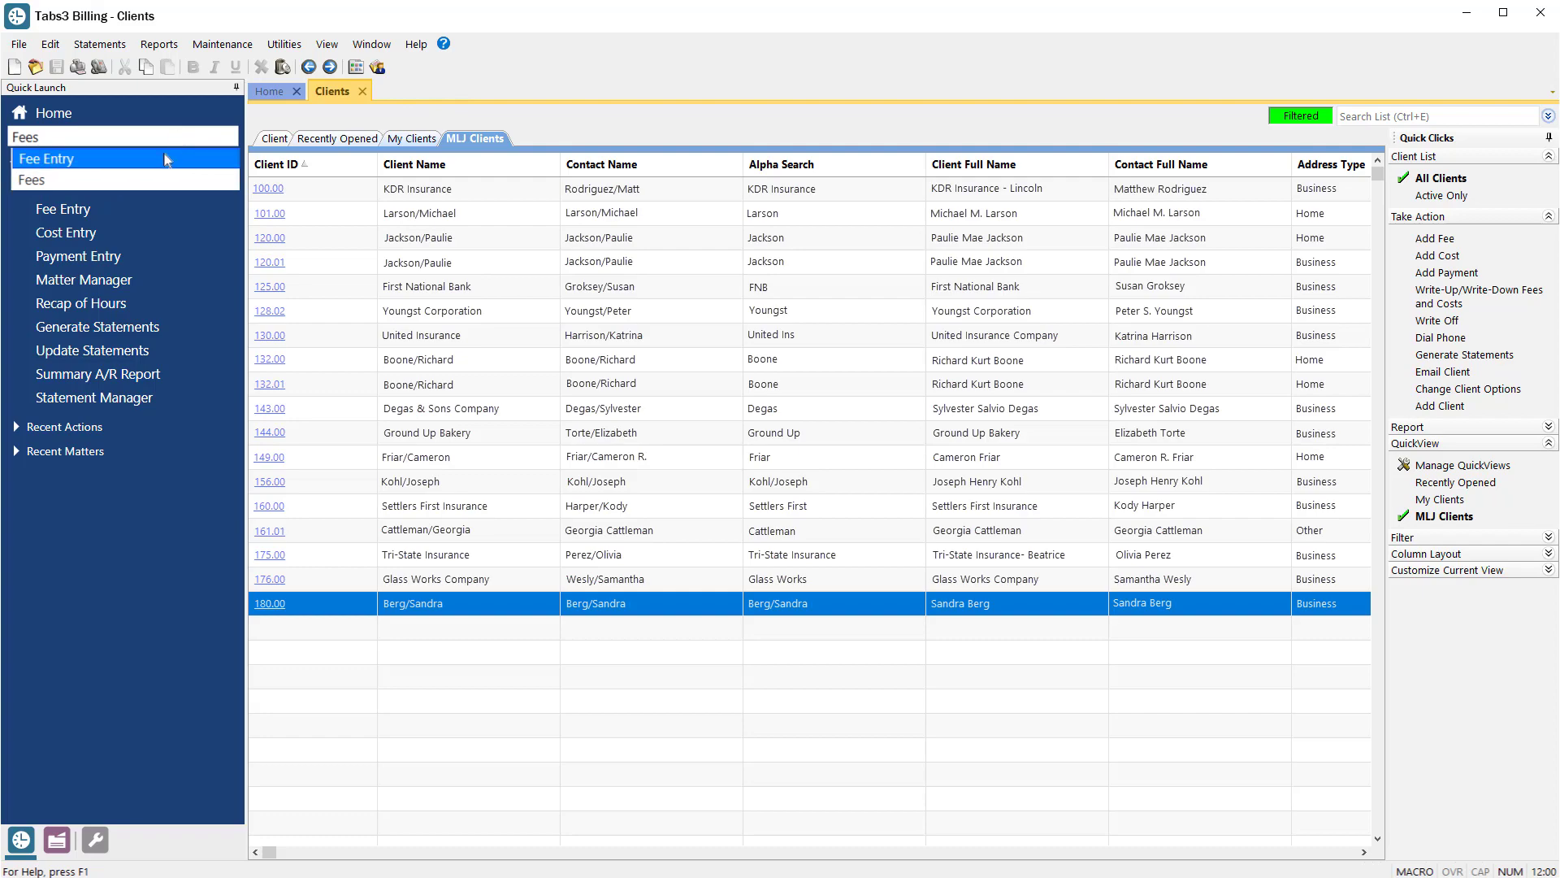
left_click(47, 158)
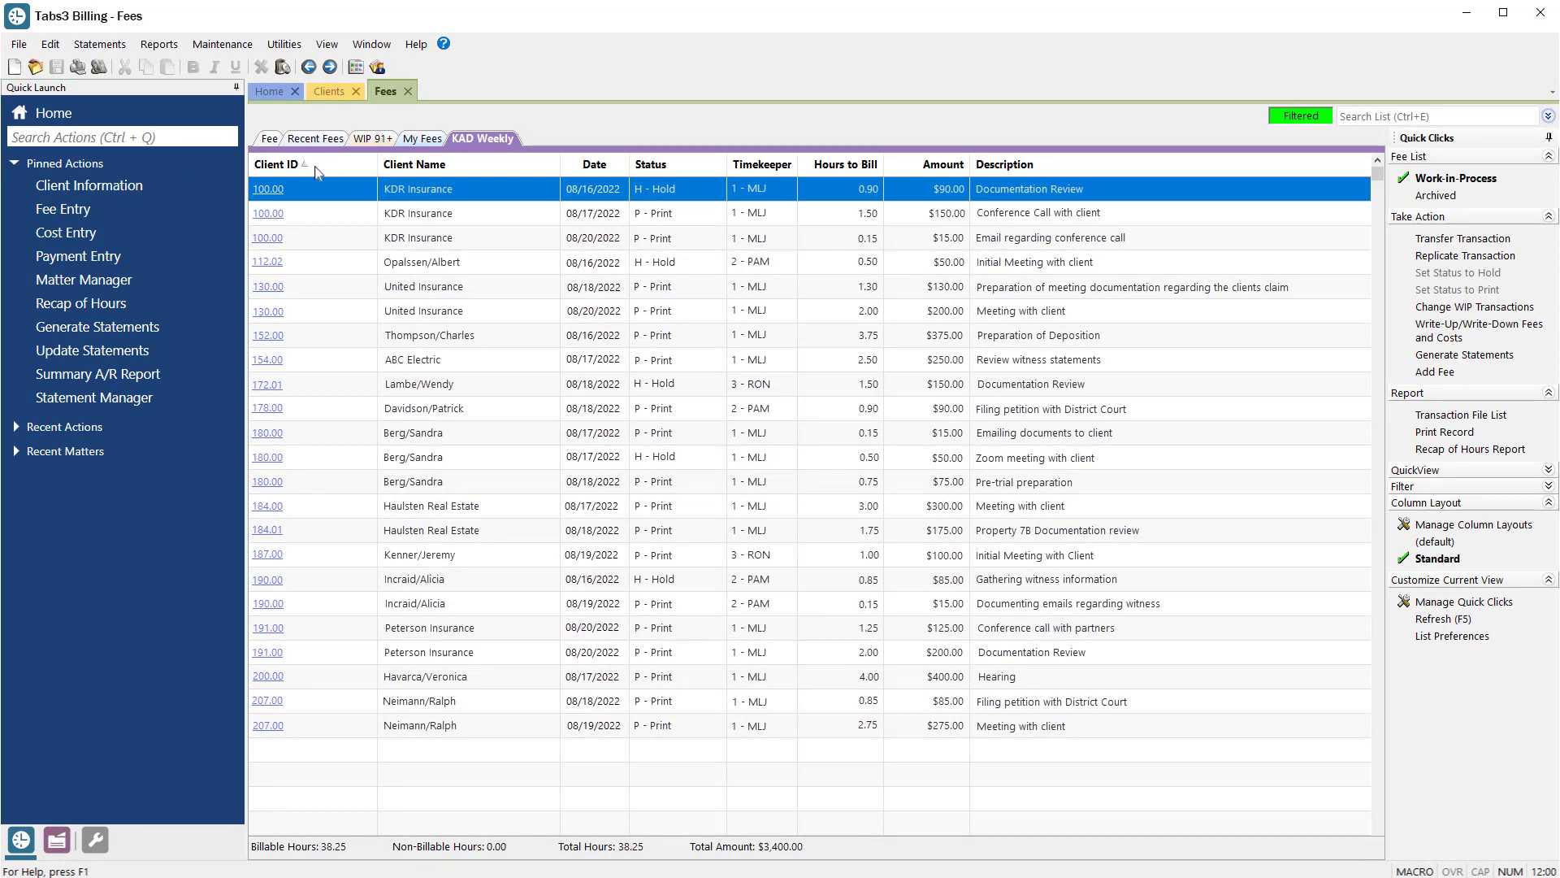
- Sort fees by Date, then add Client ID and Client Name columns and cancel the layout
left_click(594, 164)
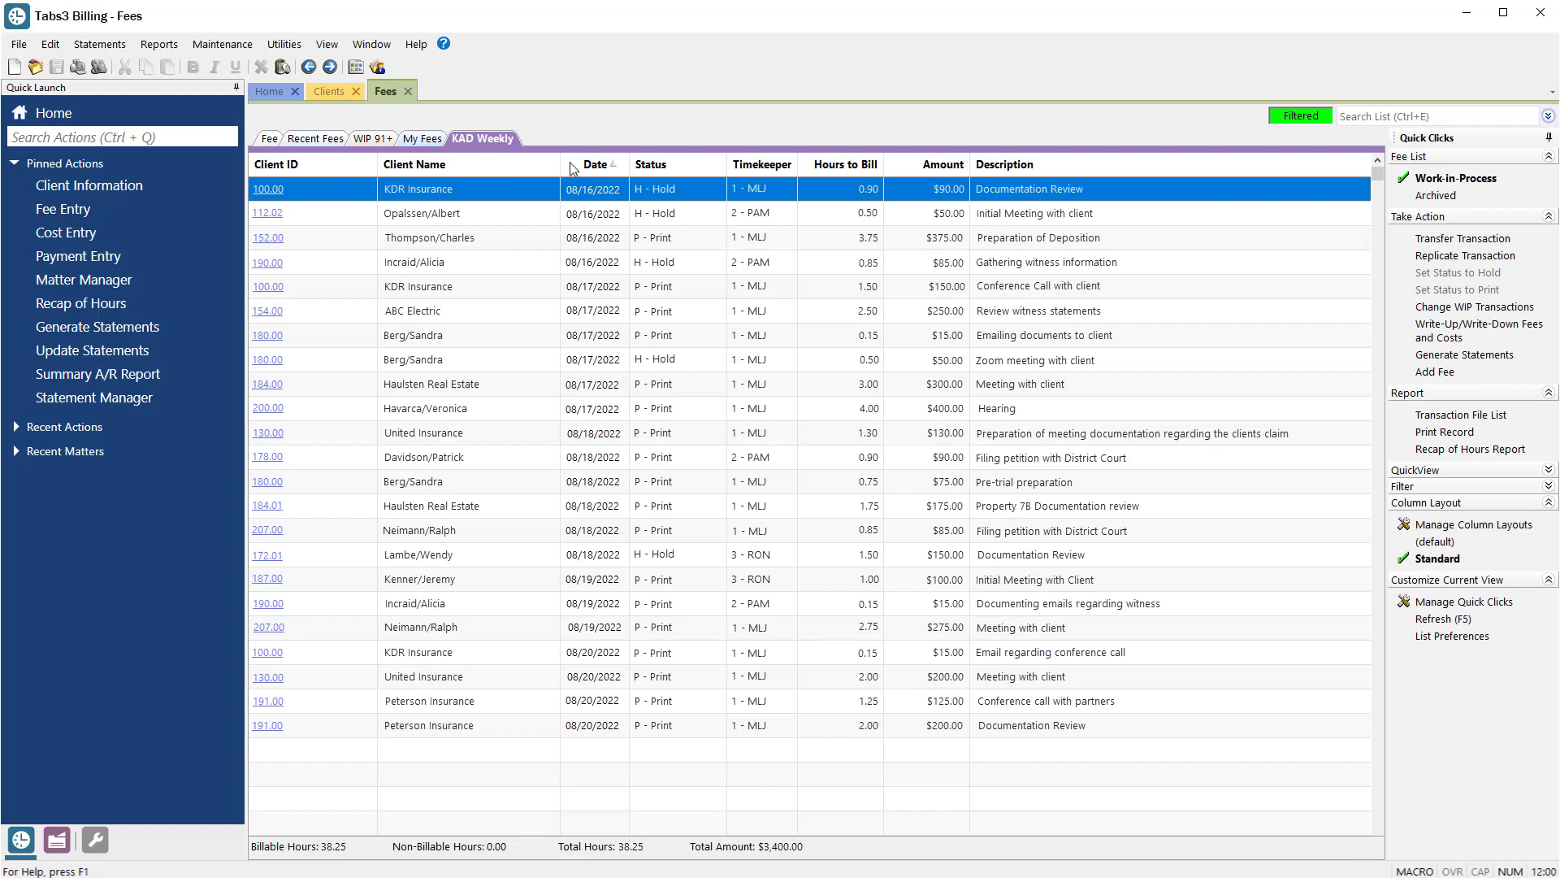
mouse_move(1362, 497)
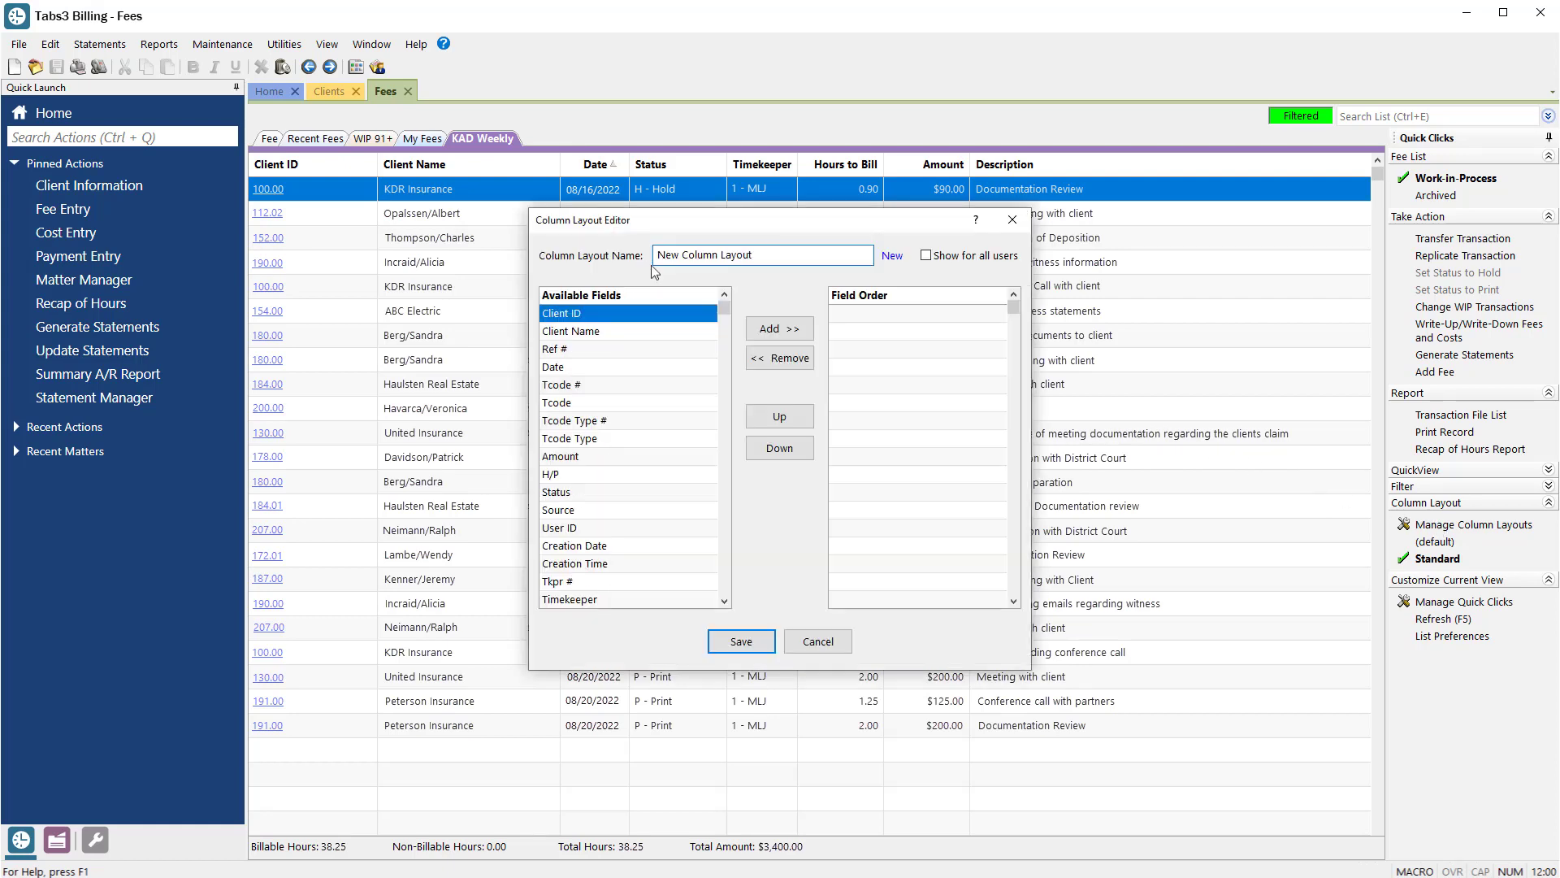
left_click(780, 328)
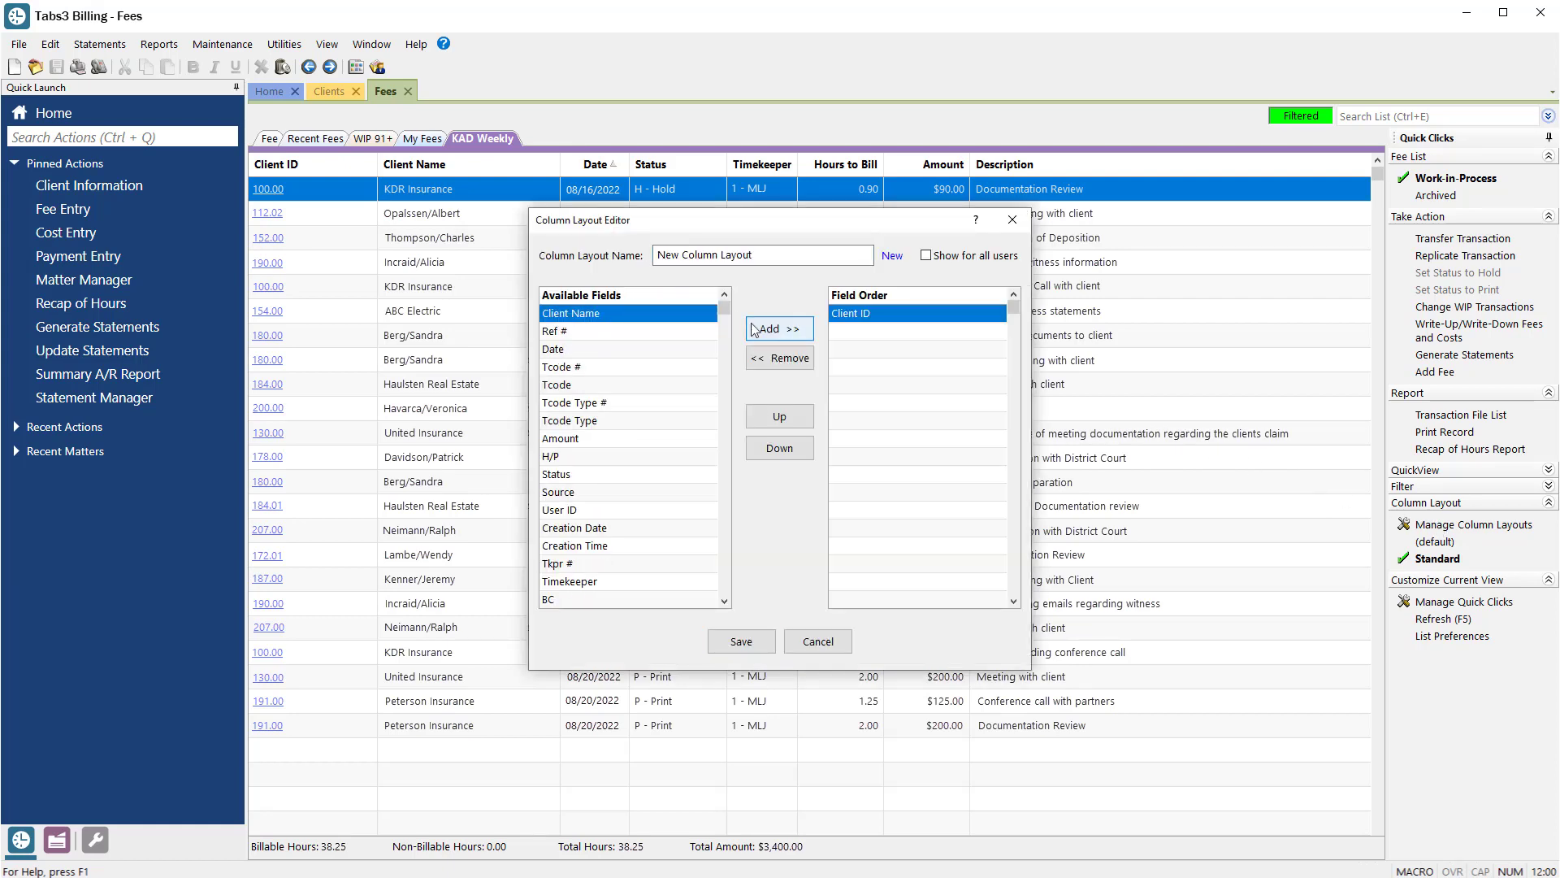
left_click(779, 328)
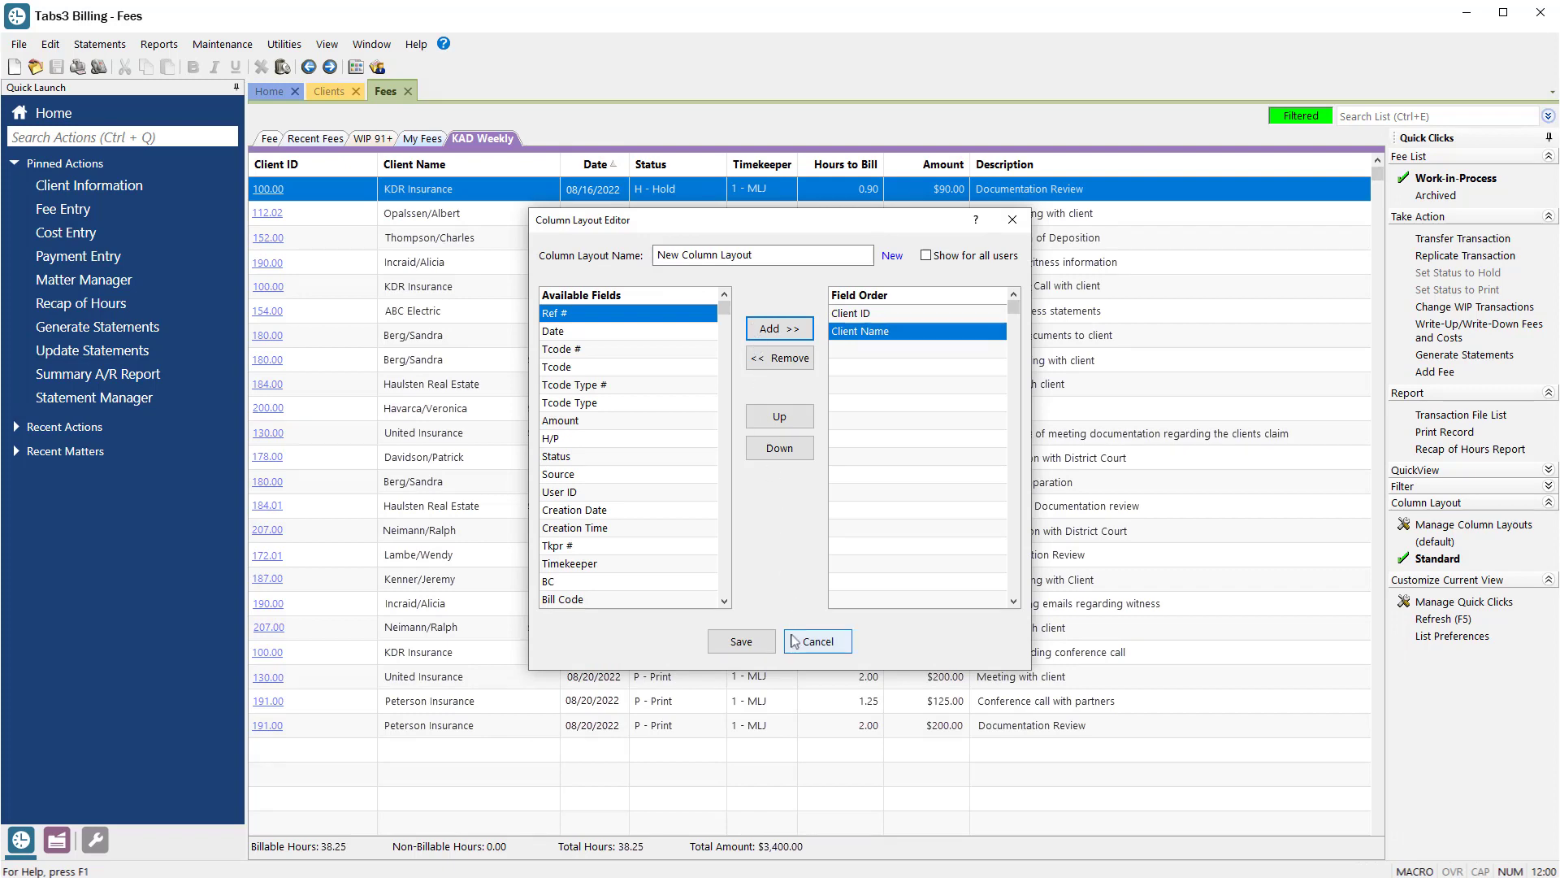
left_click(815, 641)
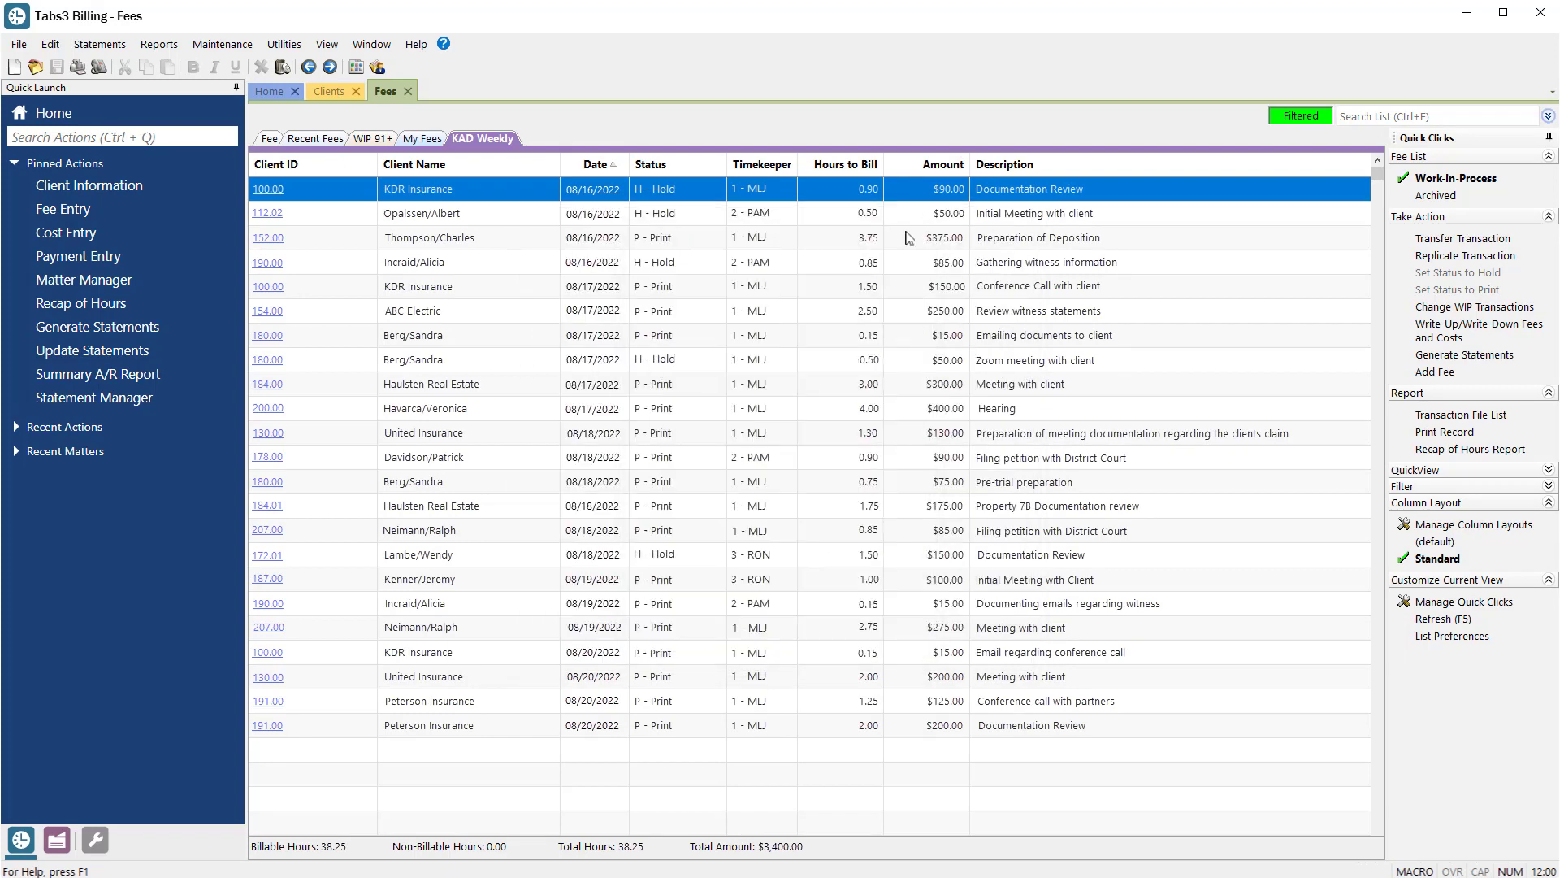
- Re-sort the KAD Weekly fees list by the Client ID column
left_click(278, 164)
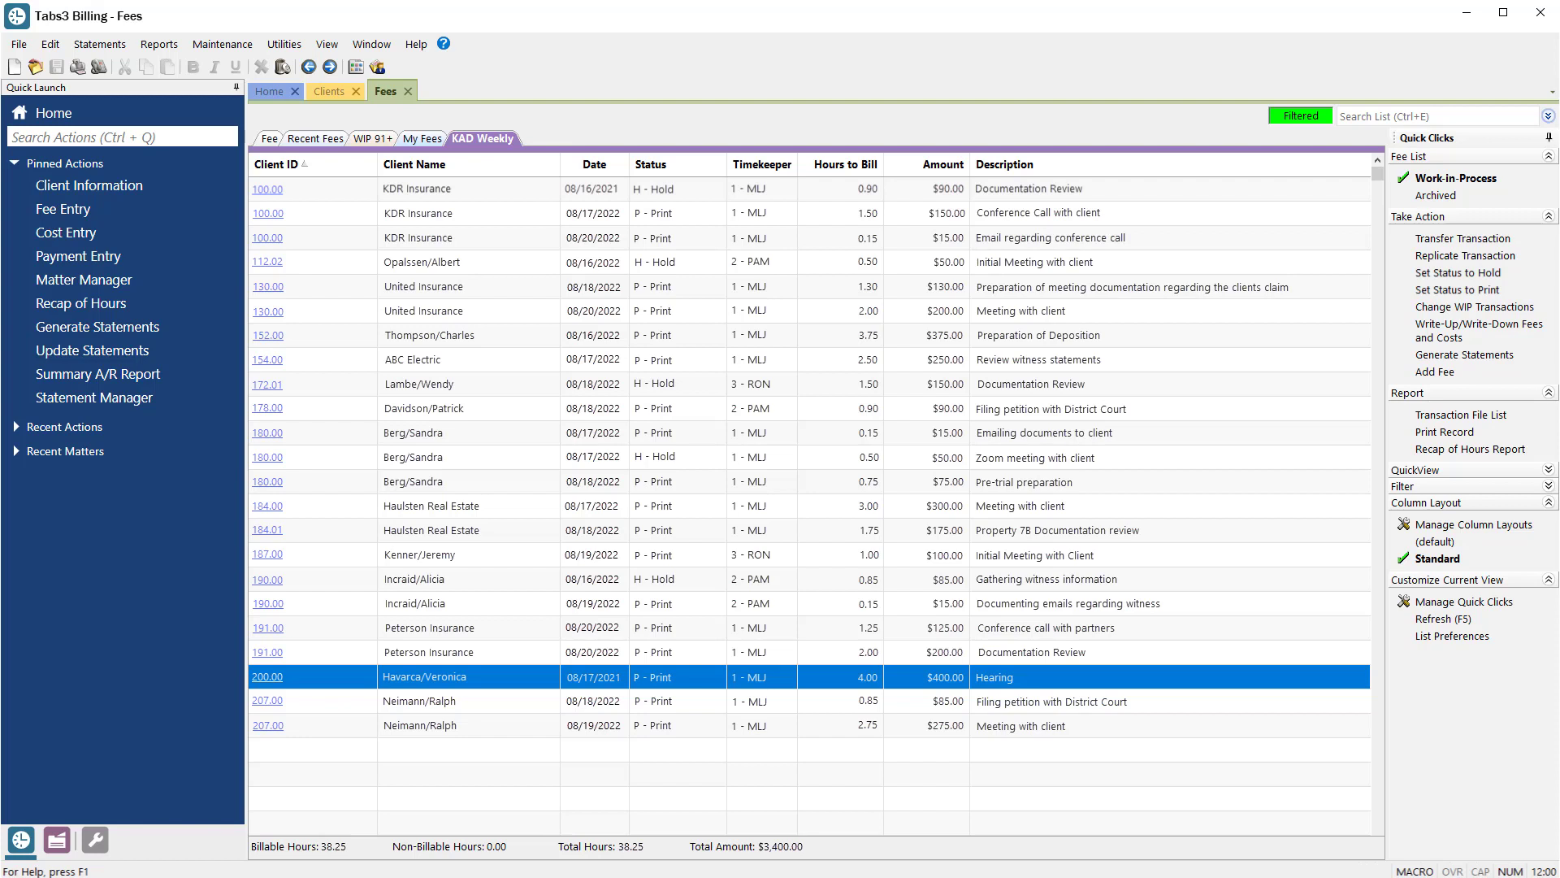
mouse_move(338, 90)
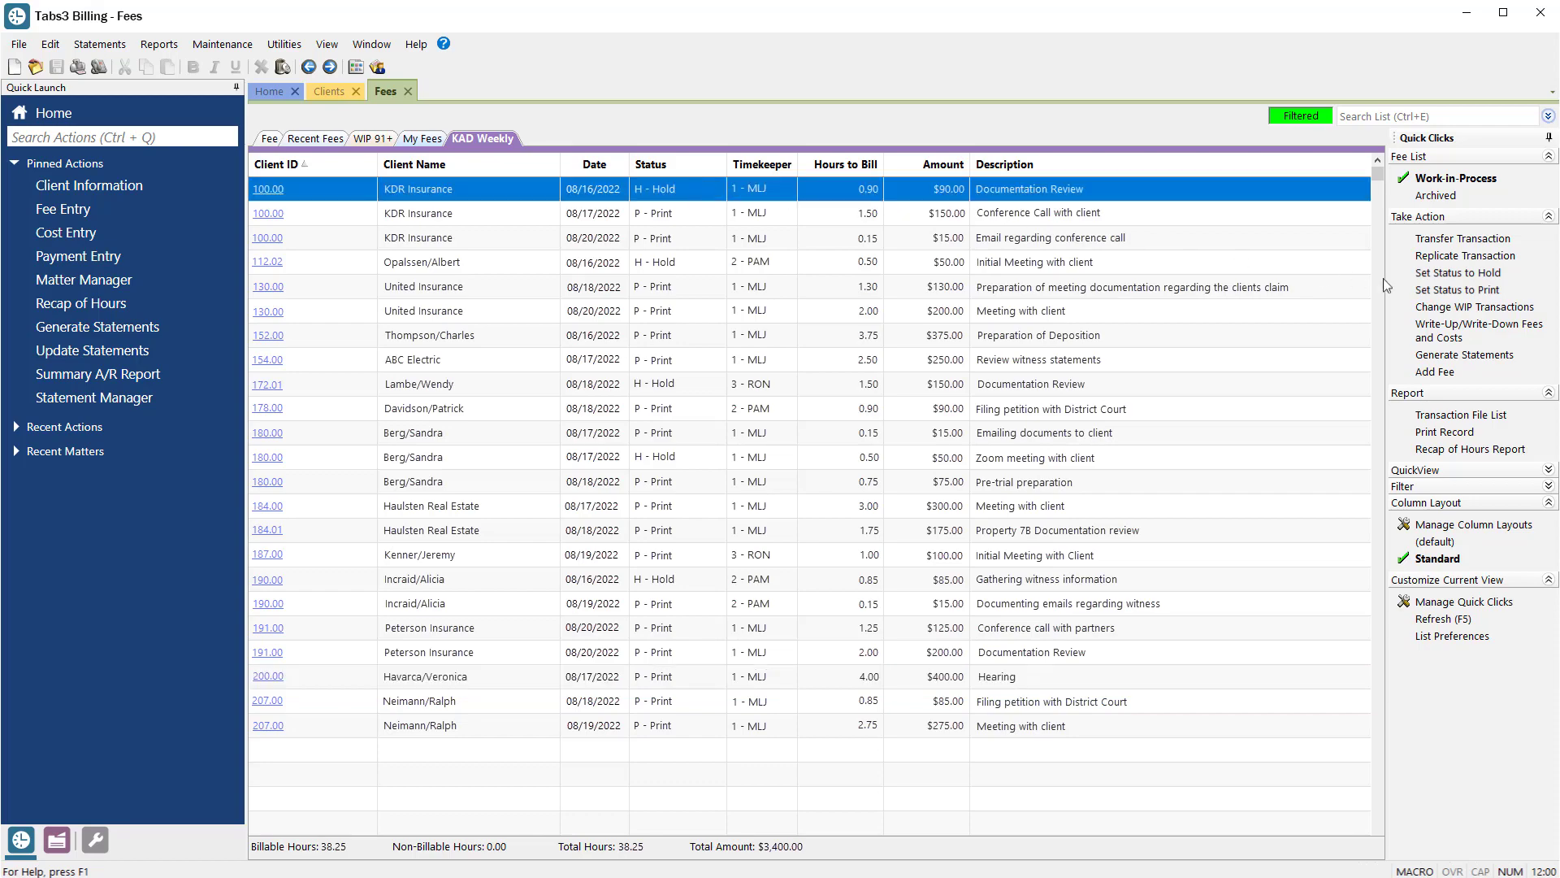
- Set the 08/16/2022 KDR Insurance Documentation Review fee to Print status
left_click(1456, 289)
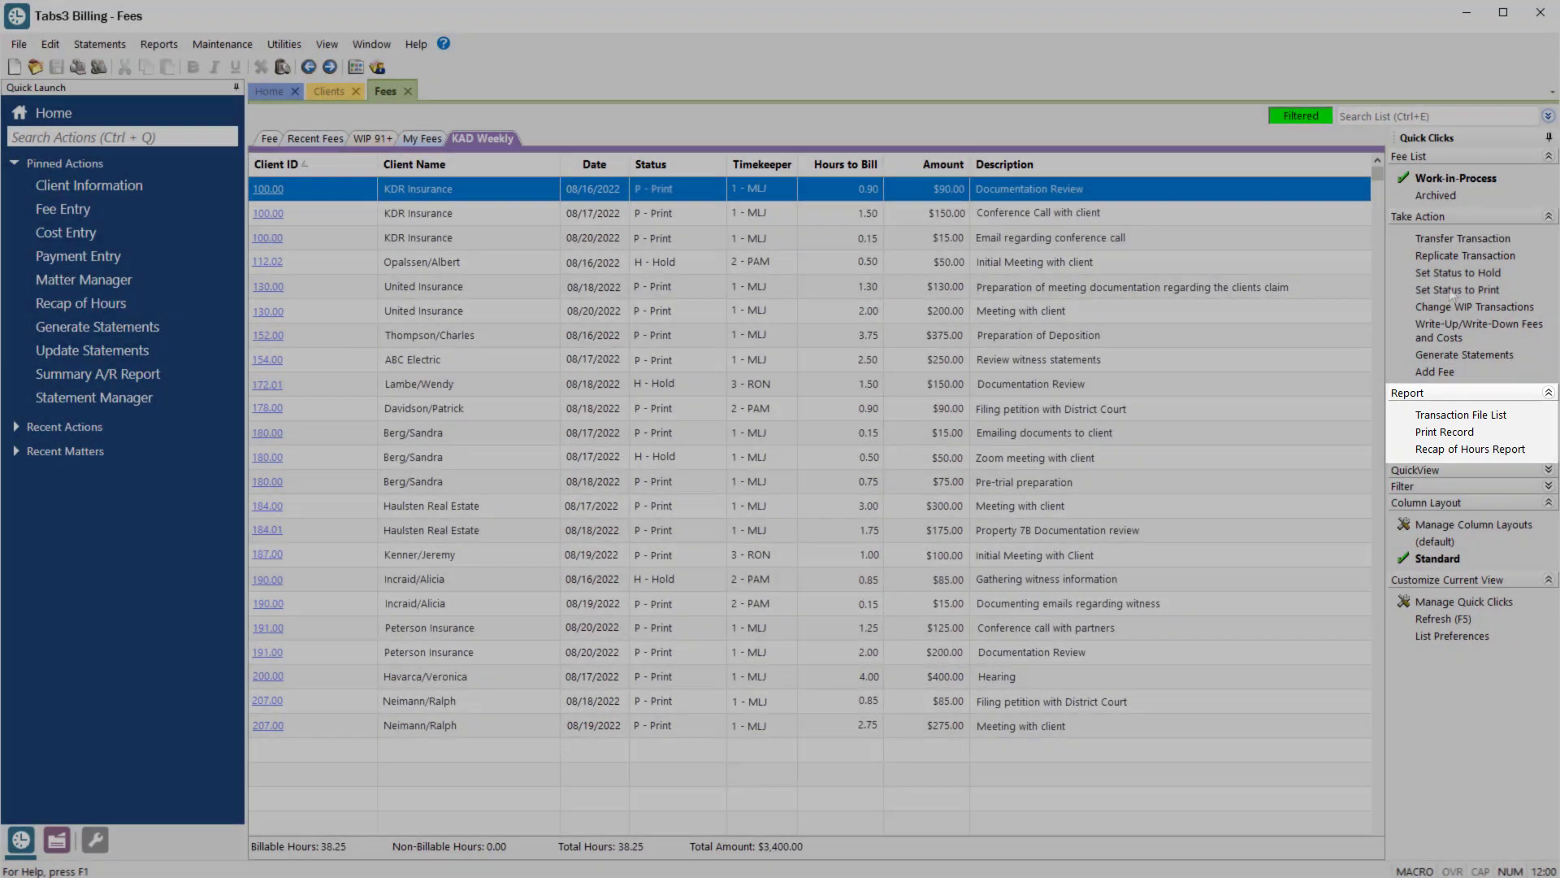
left_click(1453, 636)
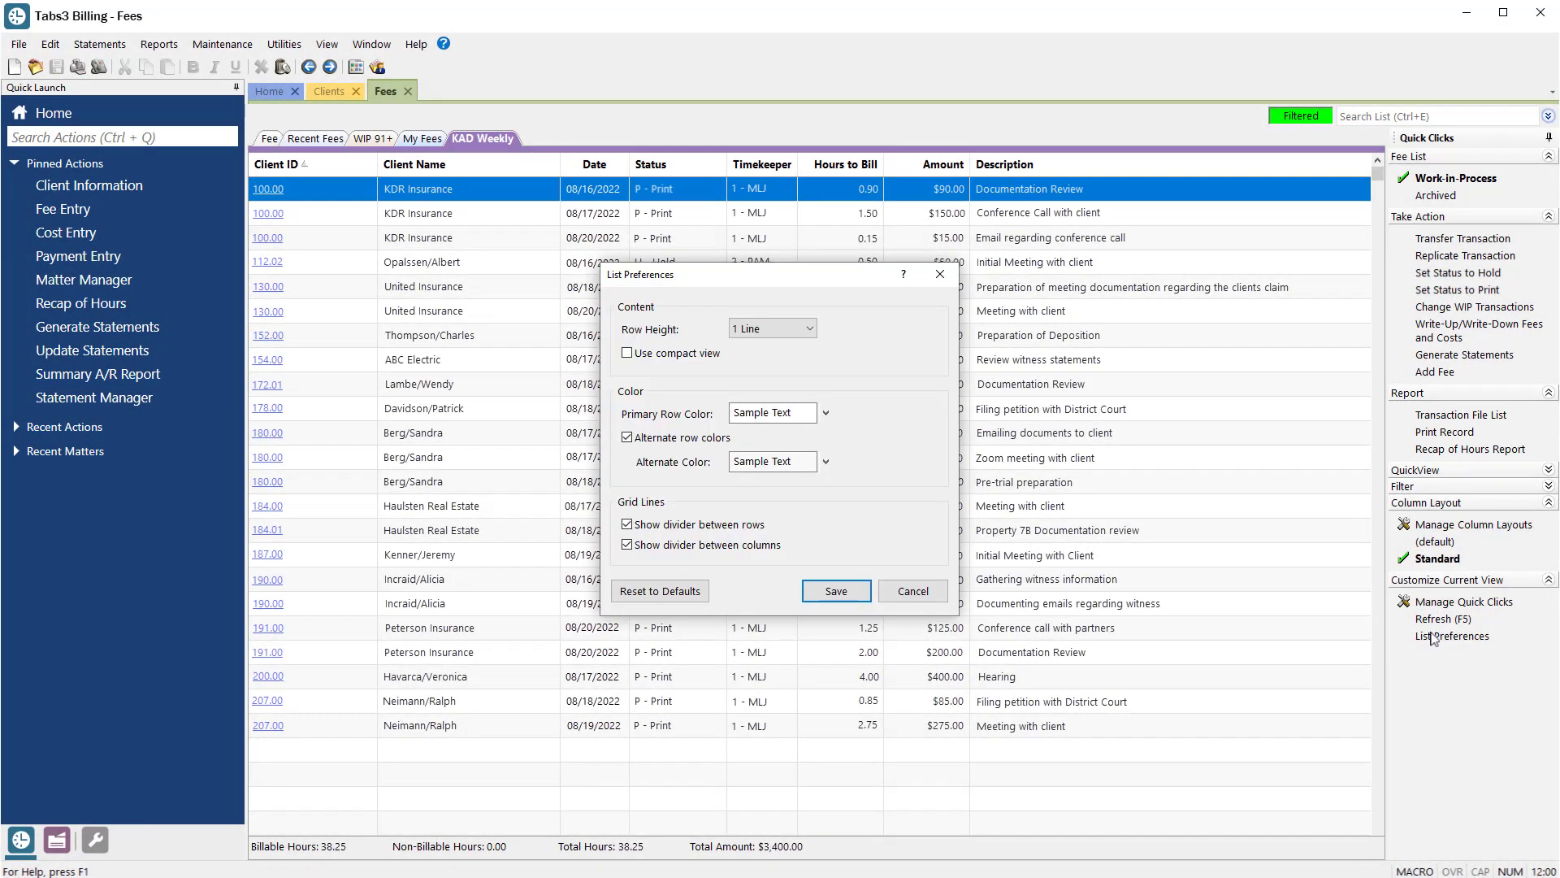
mouse_move(992, 316)
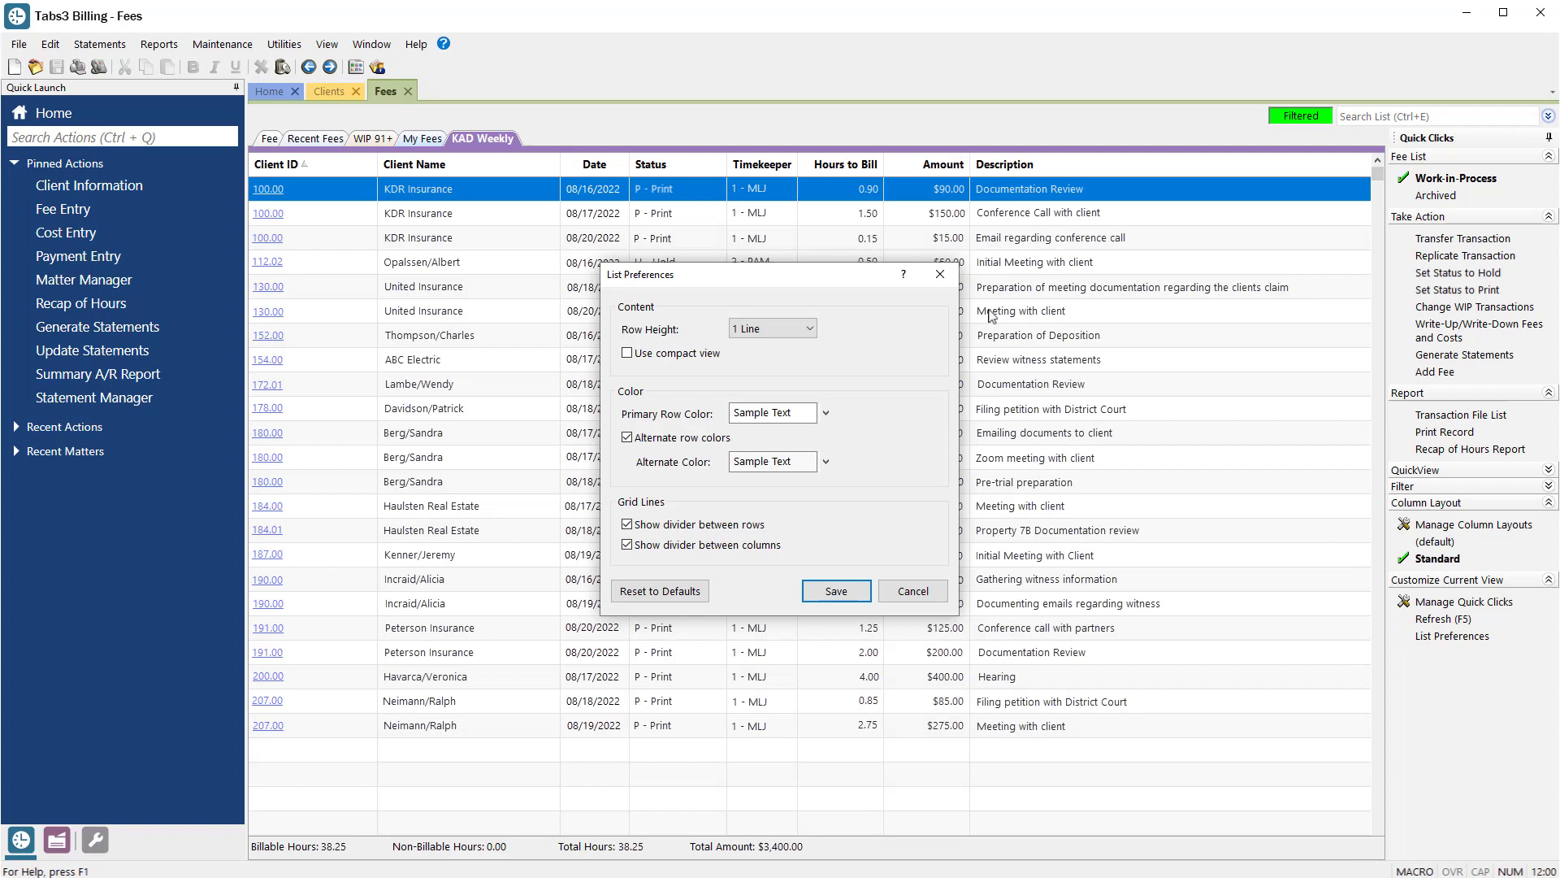
left_click(835, 590)
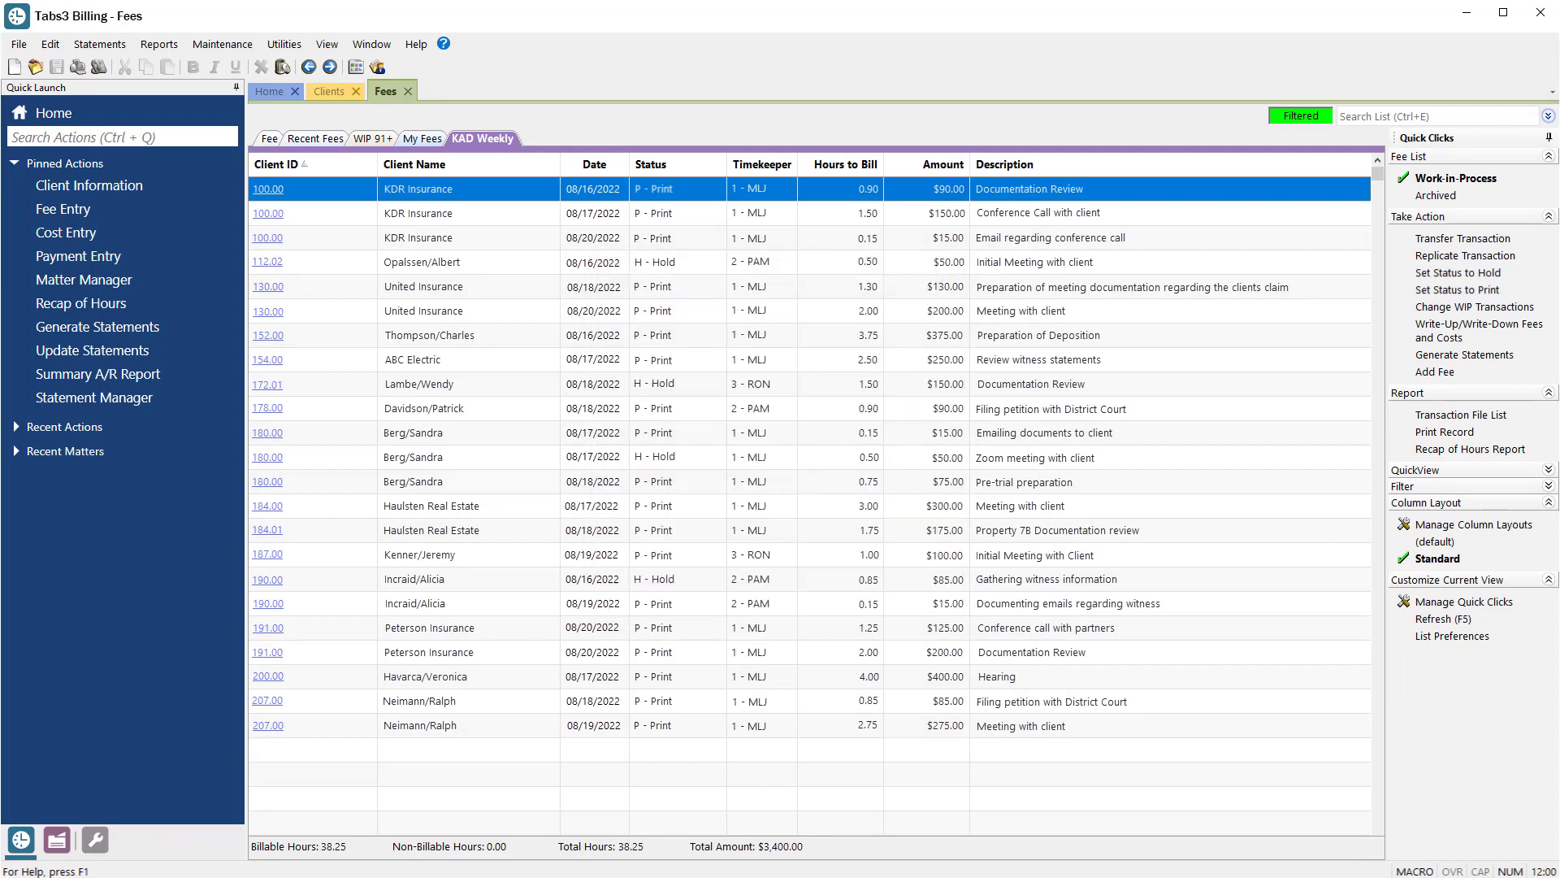